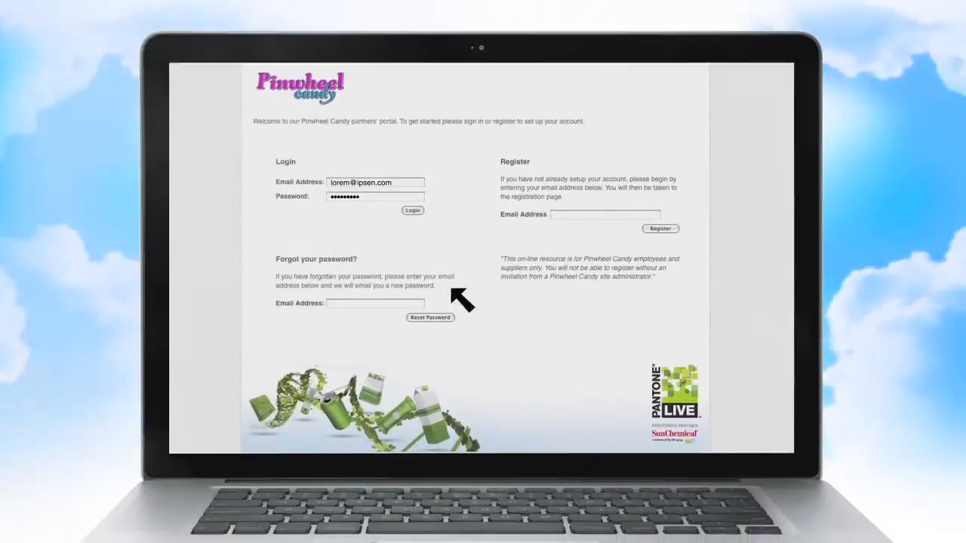
Log into the Pinwheel Candy partners' portal to reach Create New User Palette
{"action": "left_click", "coordinate": [412, 211]}
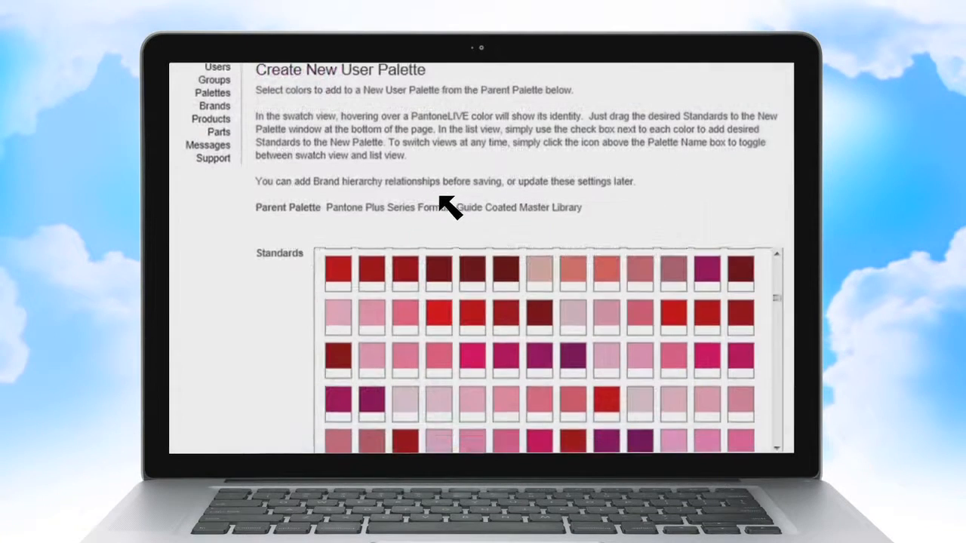
Replace the can artwork's colours with PantoneLIVE library brand colours and return to the label layout
{"action": "scroll", "scroll_direction": "down", "scroll_amount": 3}
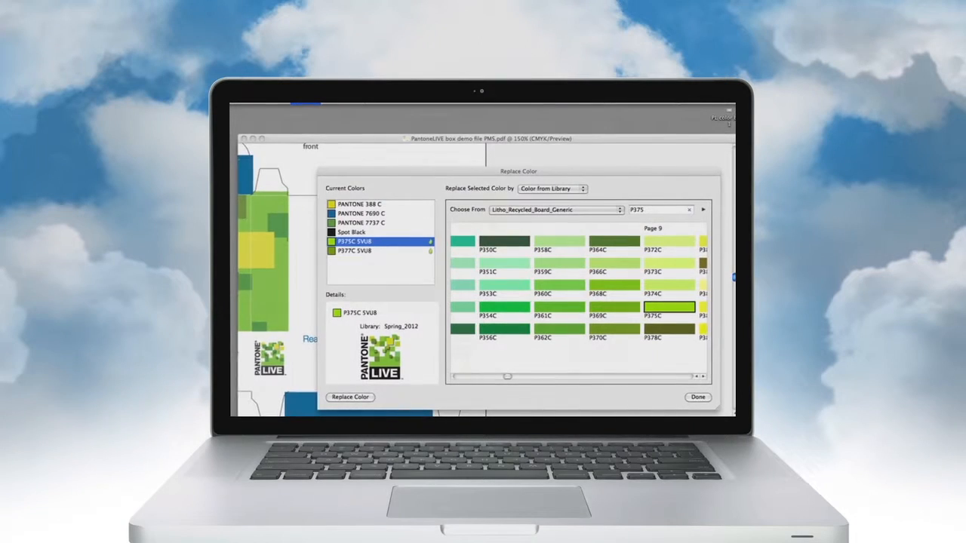
{"action": "left_click", "coordinate": [698, 397]}
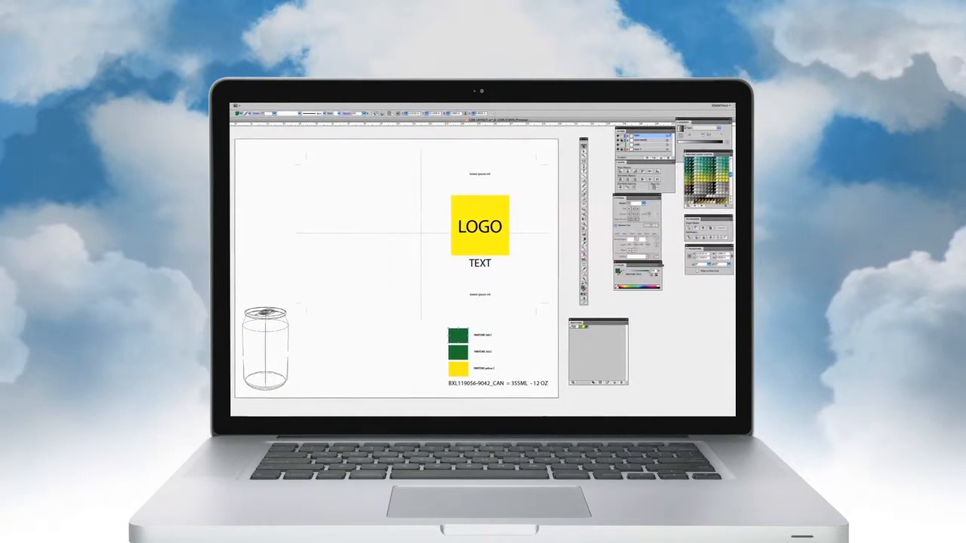